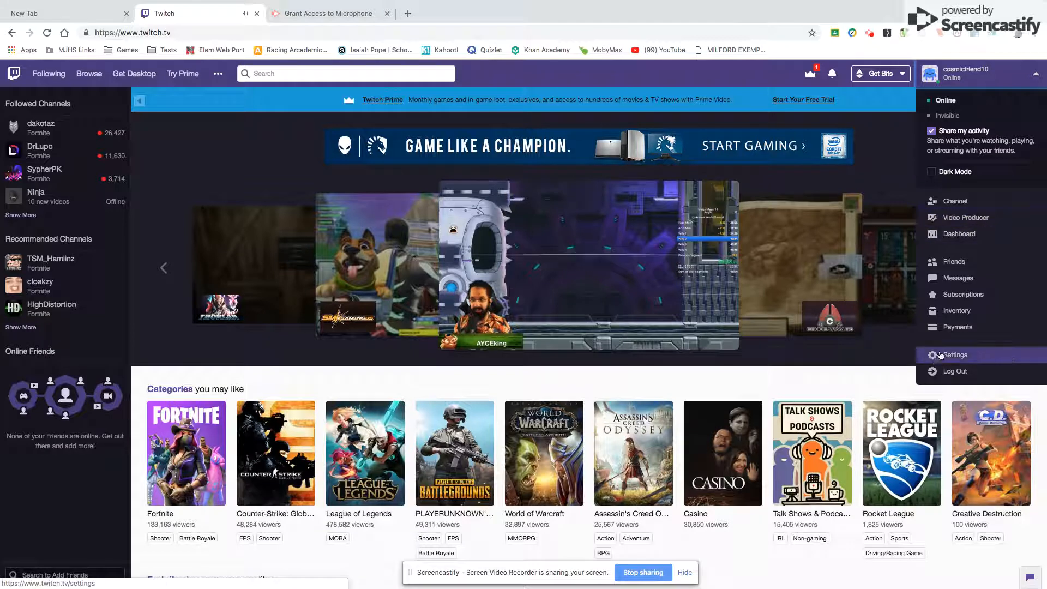
{"action": "mouse_move", "coordinate": [954, 372]}
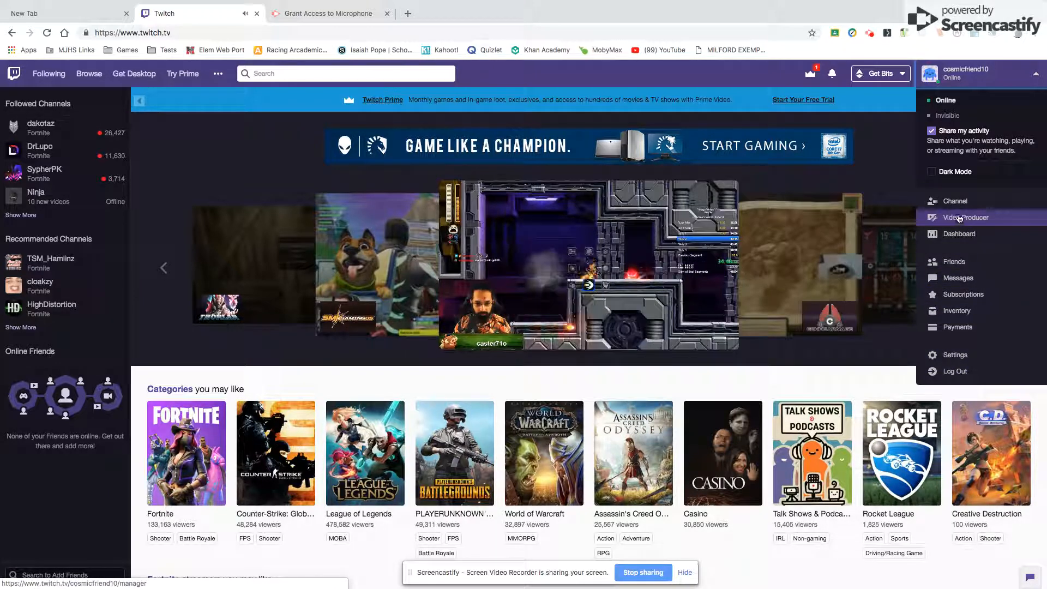
{"action": "mouse_move", "coordinate": [958, 277]}
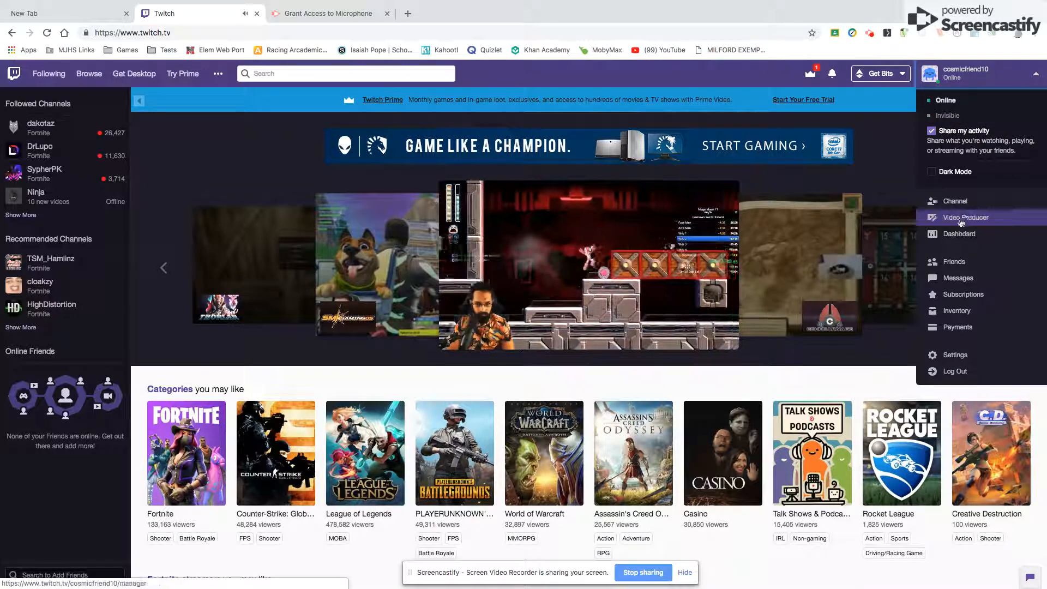
Step: Go to the account Settings page on its Profile tab
{"action": "left_click", "coordinate": [954, 354]}
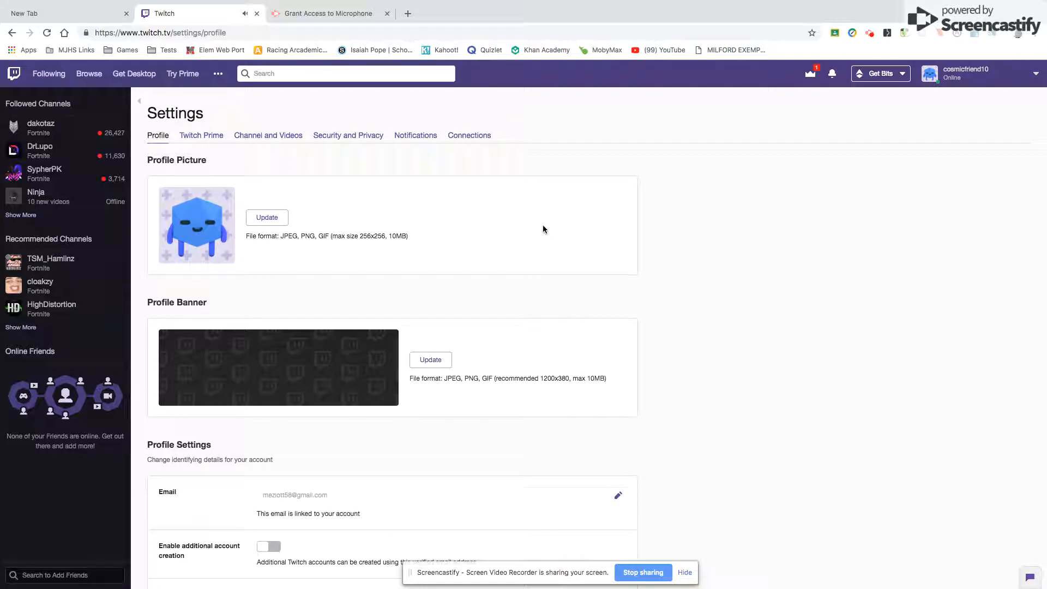
{"action": "mouse_move", "coordinate": [405, 215]}
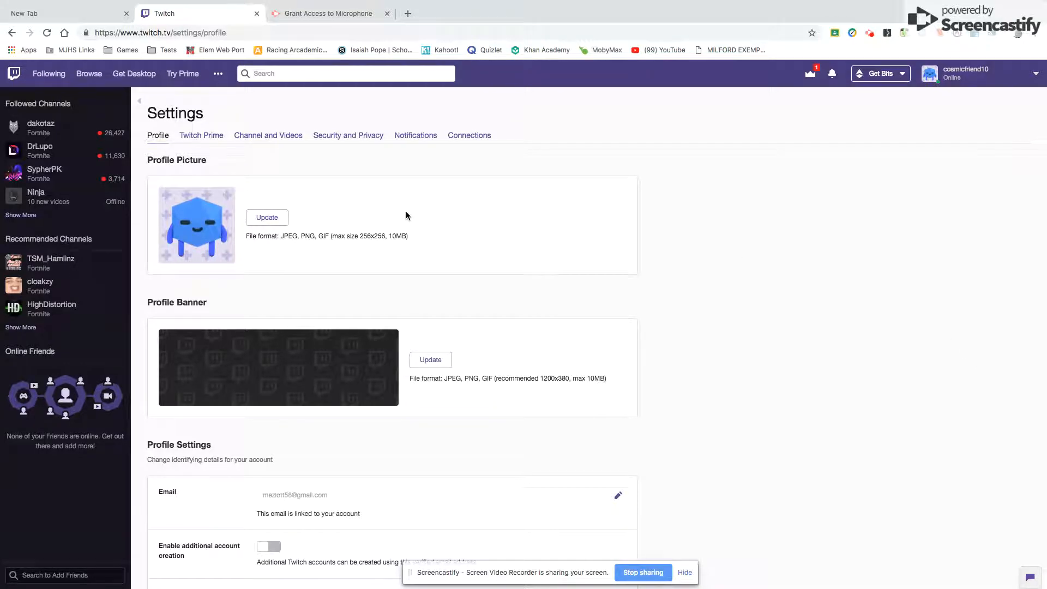
{"action": "mouse_move", "coordinate": [605, 389]}
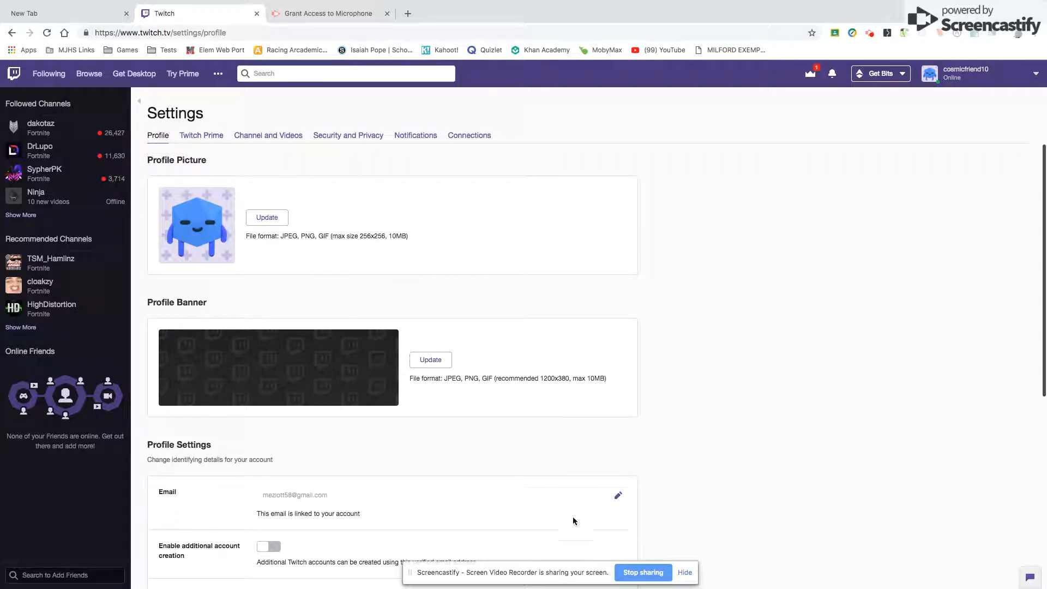
{"action": "mouse_move", "coordinate": [201, 135]}
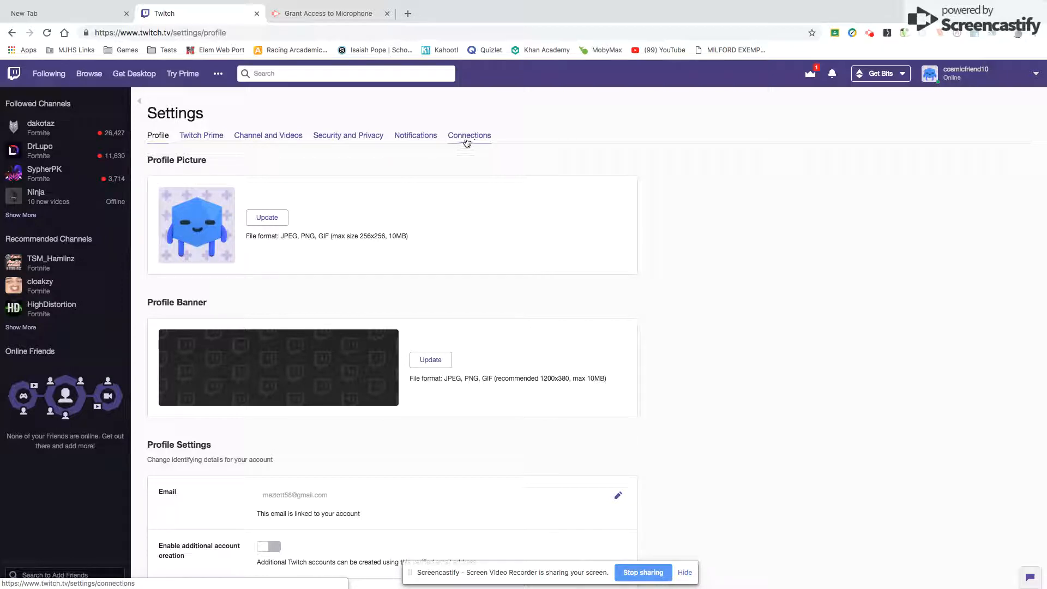
Step: Browse the Connections tab to confirm YouTube is linked and shows Disconnect
{"action": "left_click", "coordinate": [469, 134]}
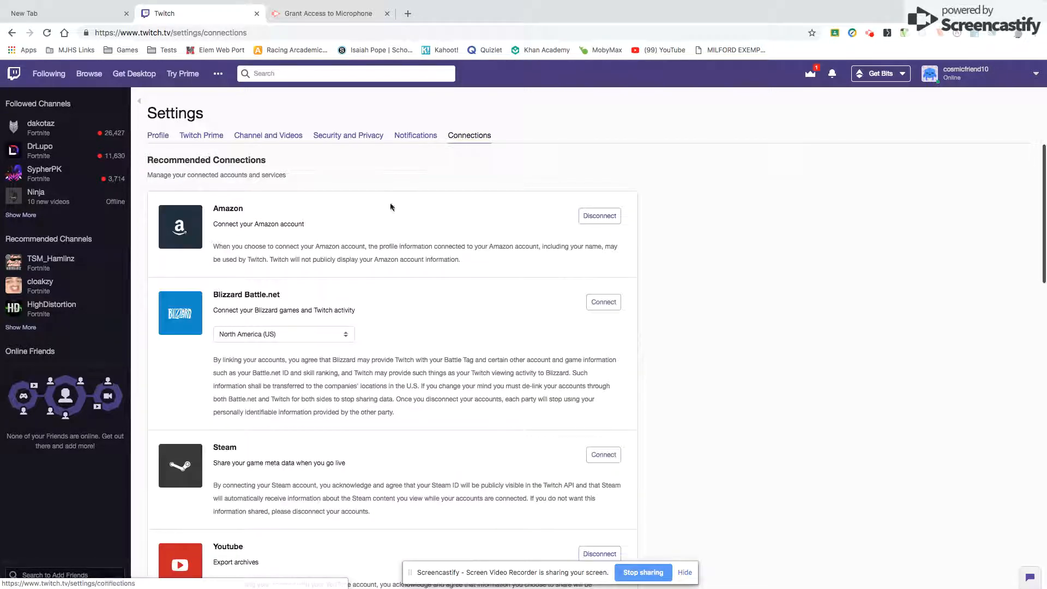
{"action": "scroll", "scroll_direction": "down", "scroll_amount": 3}
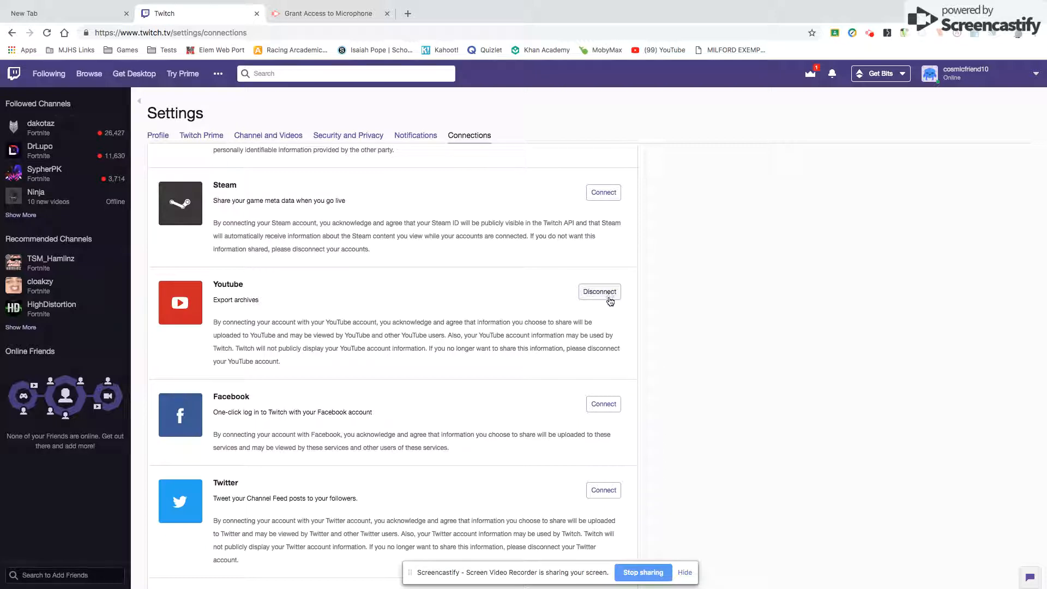
{"action": "scroll", "scroll_direction": "down", "scroll_amount": 3}
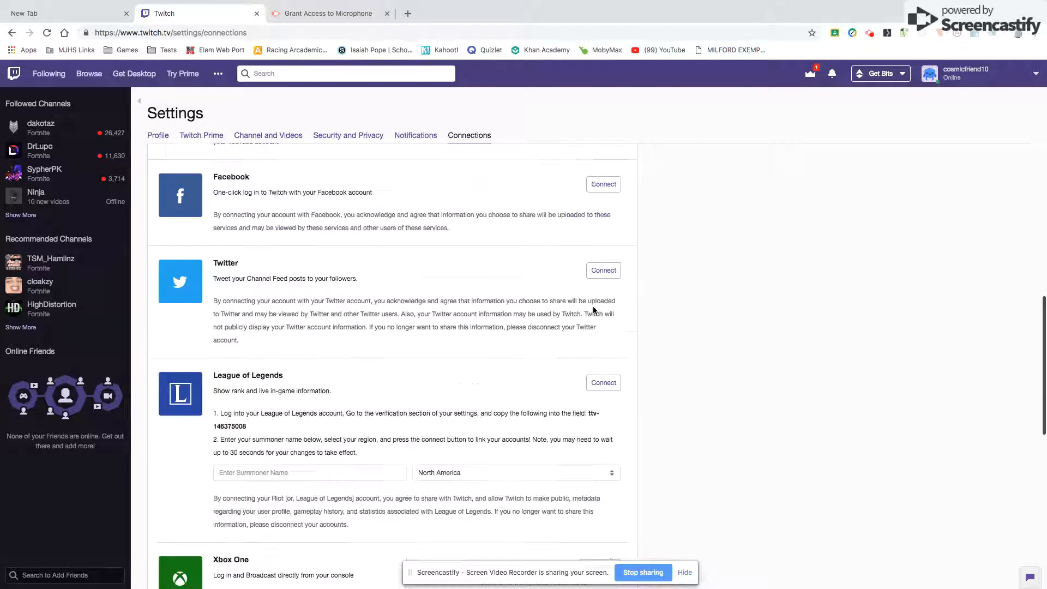
{"action": "scroll", "scroll_direction": "down", "scroll_amount": 3}
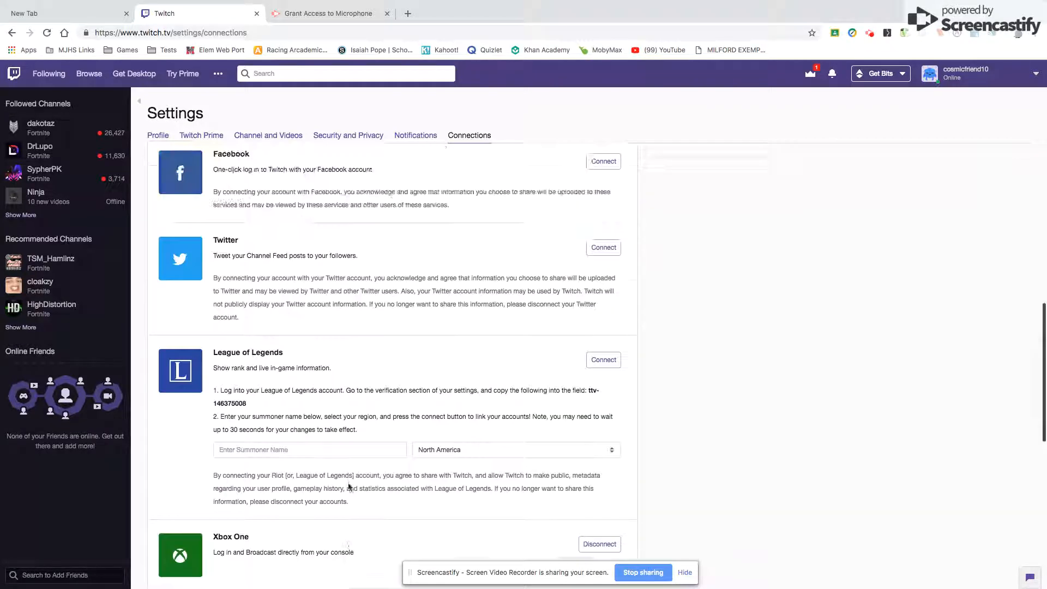
{"action": "scroll", "scroll_direction": "up", "scroll_amount": 3}
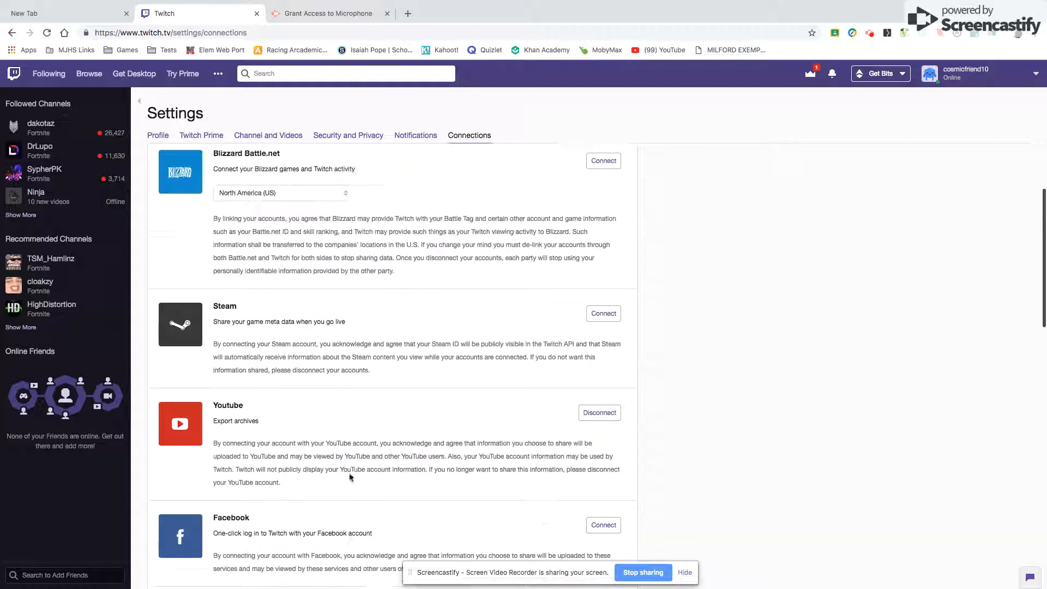
{"action": "scroll", "scroll_direction": "down", "scroll_amount": 3}
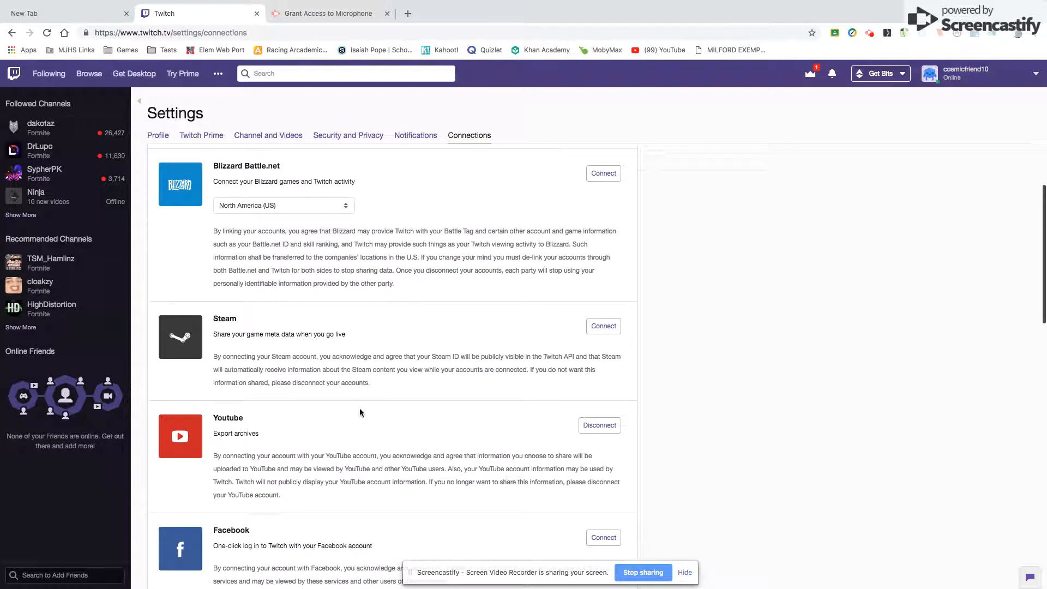
{"action": "scroll", "scroll_direction": "down", "scroll_amount": 3}
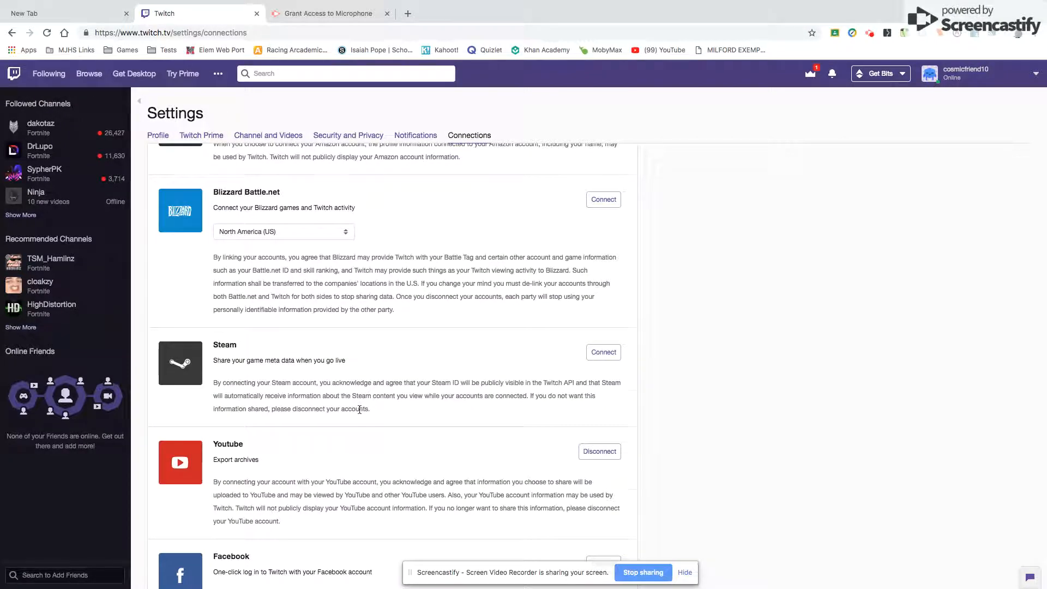
{"action": "scroll", "scroll_direction": "up", "scroll_amount": 3}
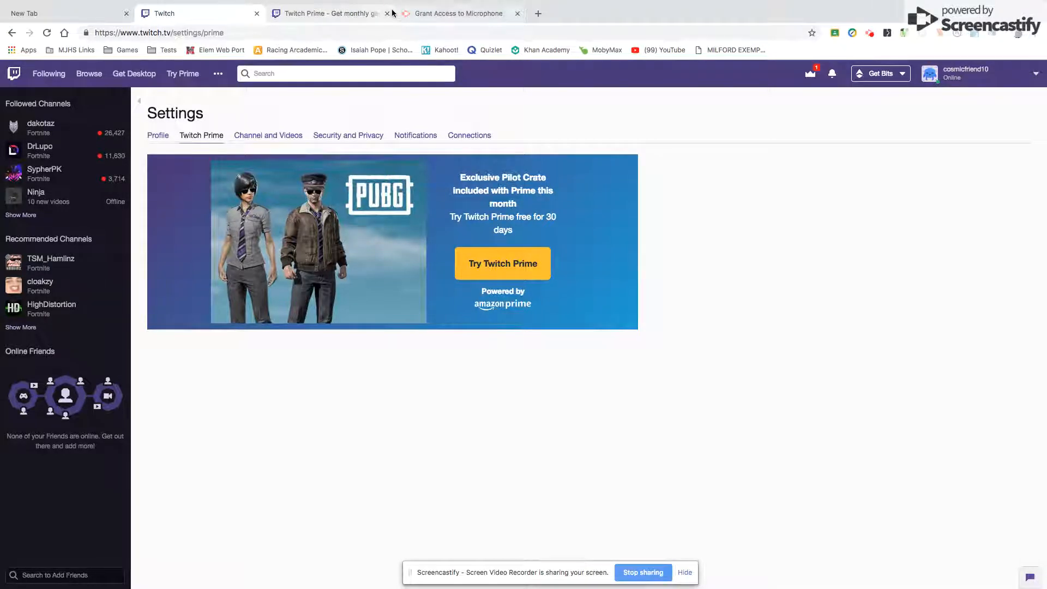
Step: Close the Twitch Prime promo, glance at Notifications, then recheck Amazon and YouTube connections
{"action": "left_click", "coordinate": [386, 12]}
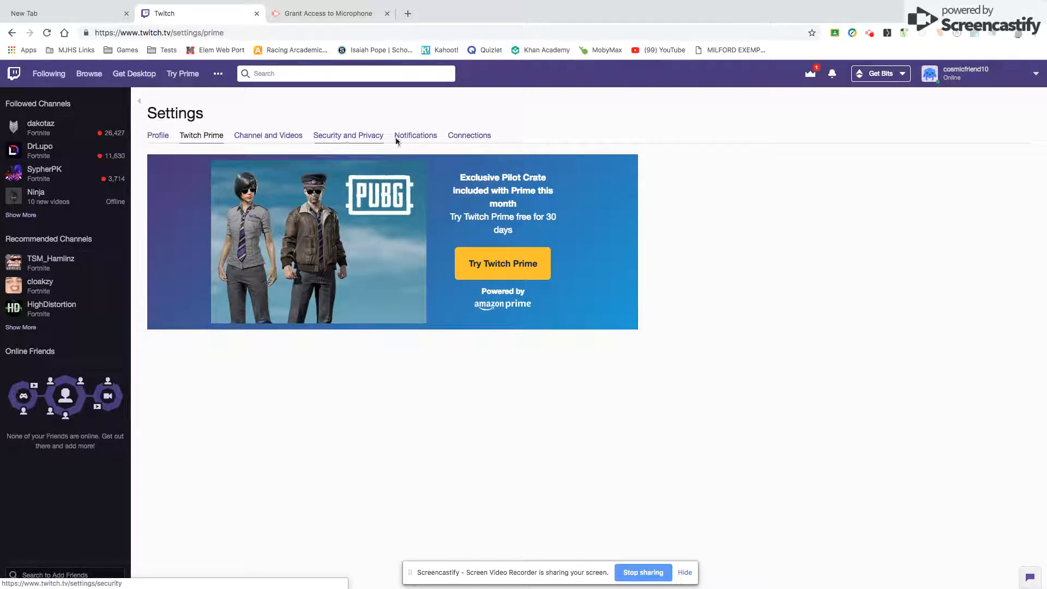
{"action": "left_click", "coordinate": [416, 135]}
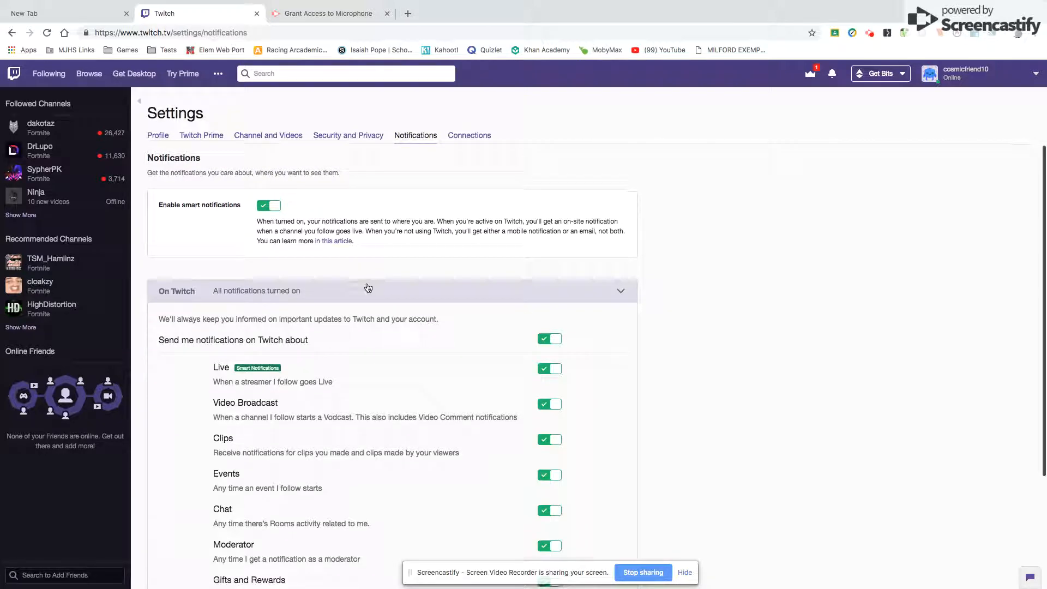
{"action": "left_click", "coordinate": [469, 135]}
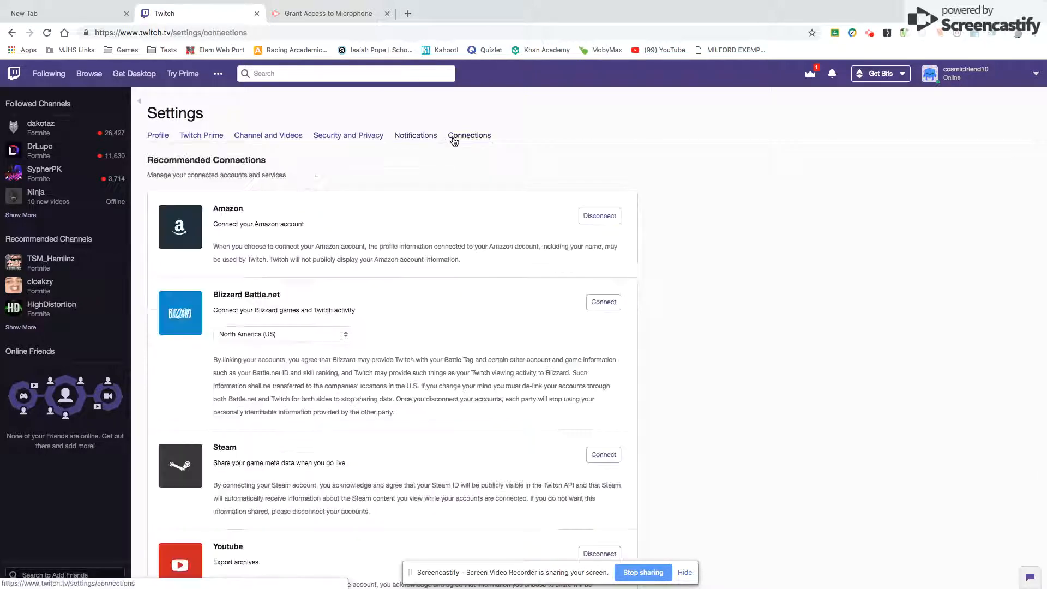
{"action": "scroll", "scroll_direction": "down", "scroll_amount": 3}
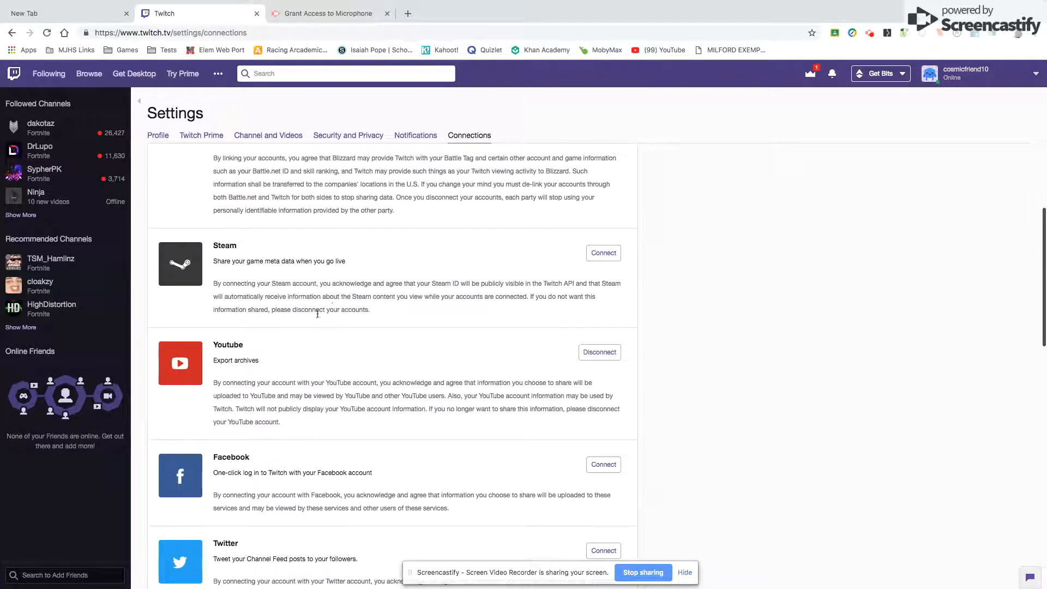
{"action": "scroll", "scroll_direction": "down", "scroll_amount": 3}
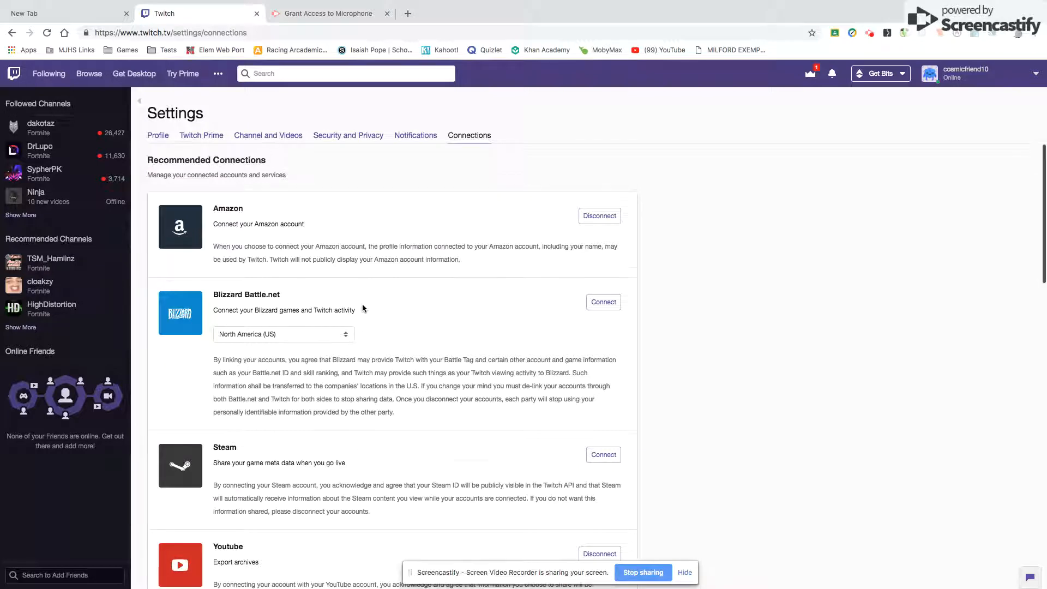
{"action": "scroll", "scroll_direction": "down", "scroll_amount": 3}
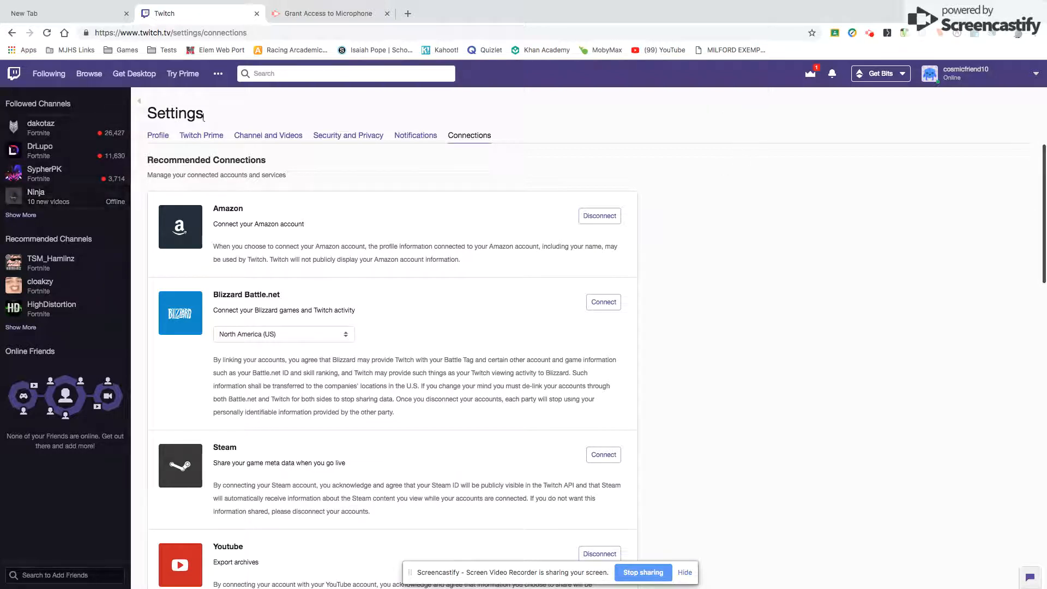
Step: Look through the Channel and Videos settings, including the chat options
{"action": "left_click", "coordinate": [267, 135]}
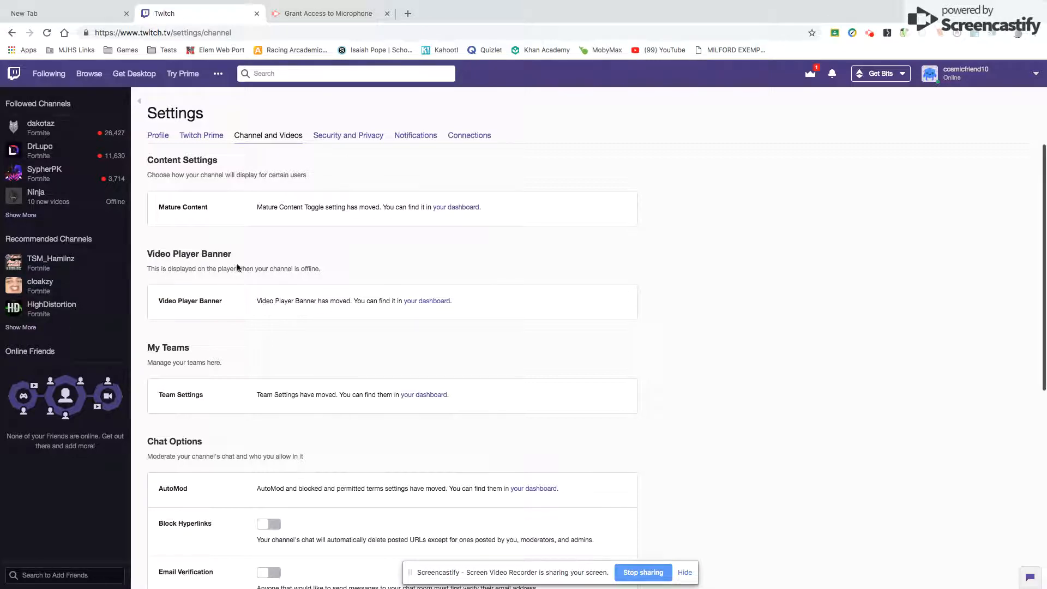
{"action": "scroll", "scroll_direction": "down", "scroll_amount": 3}
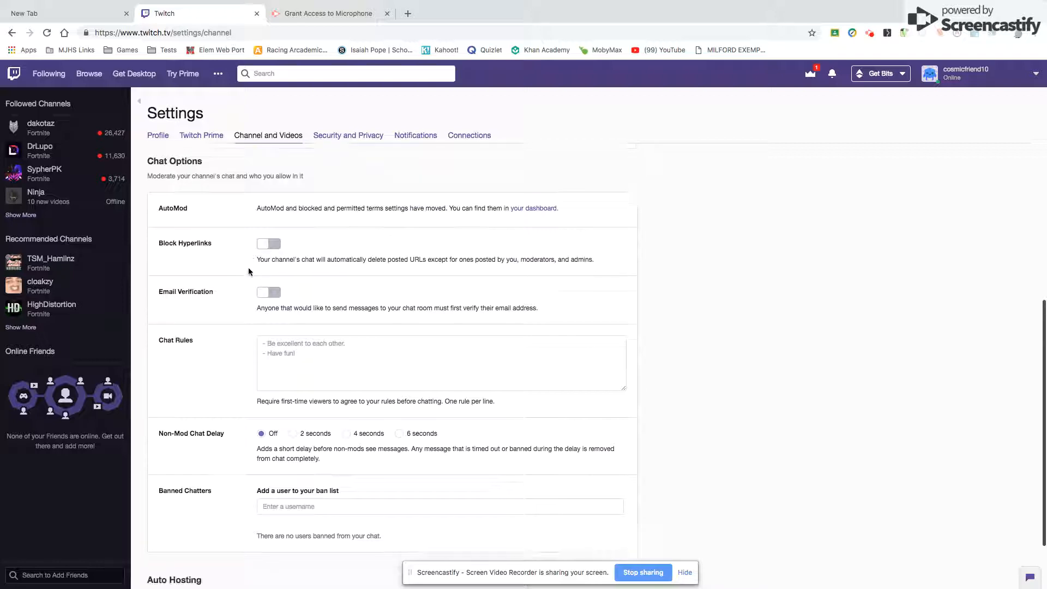
{"action": "scroll", "scroll_direction": "up", "scroll_amount": 3}
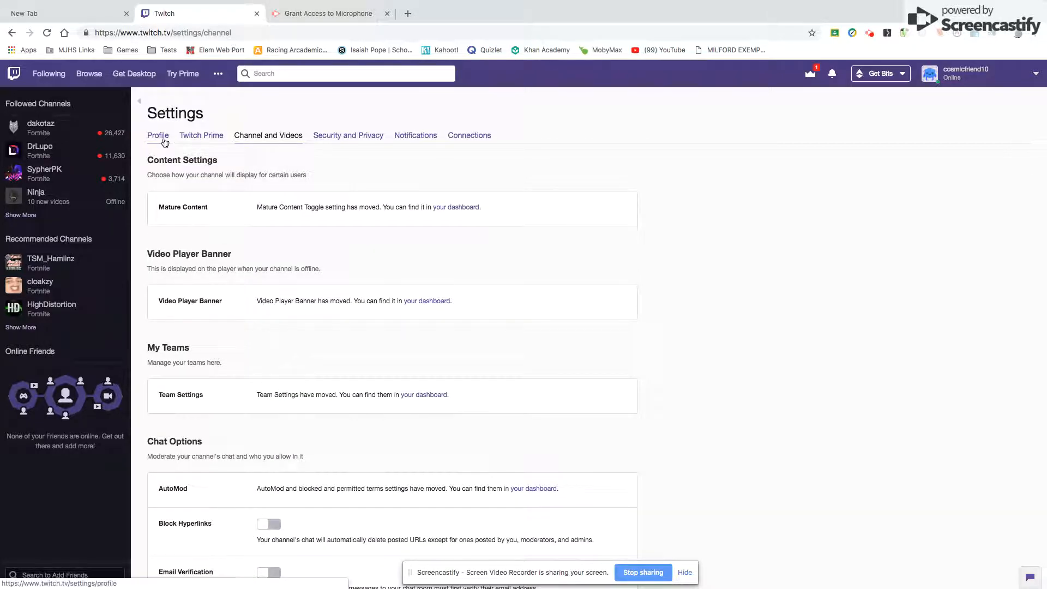
Step: Return to the Profile settings and scroll through them
{"action": "left_click", "coordinate": [158, 134]}
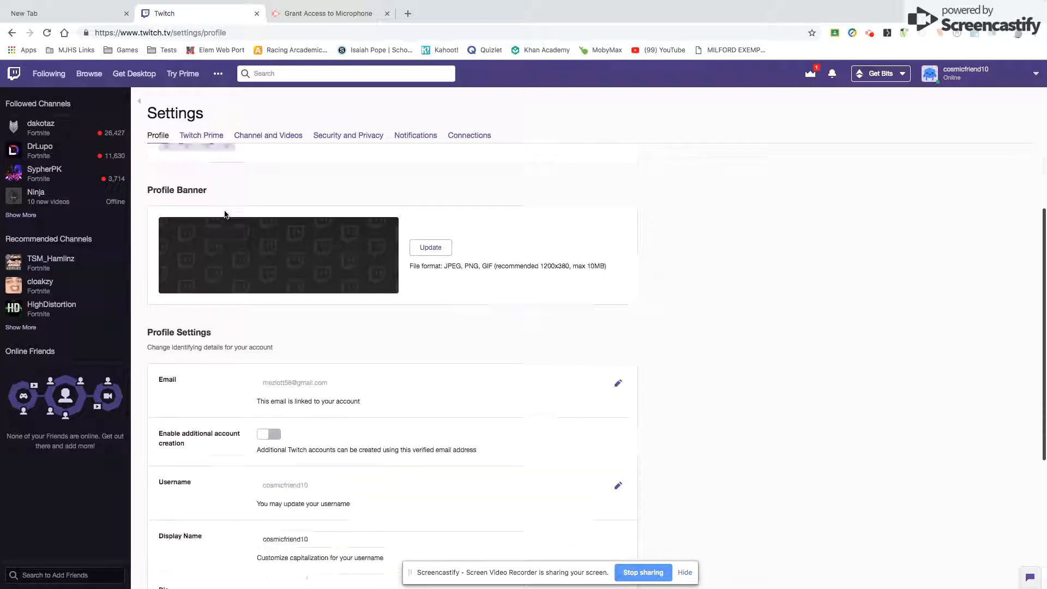
{"action": "scroll", "scroll_direction": "down", "scroll_amount": 3}
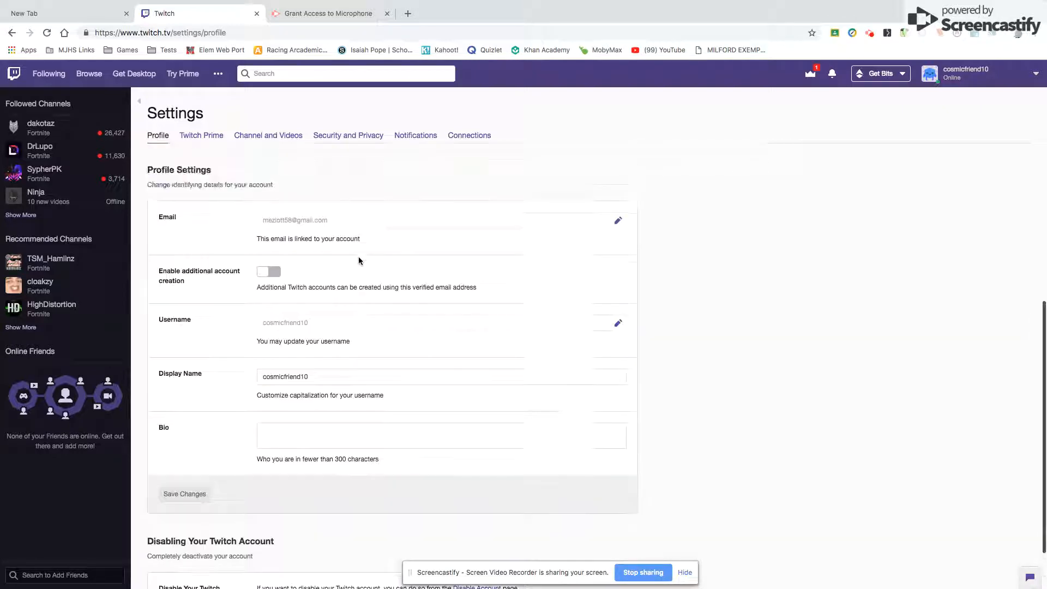
{"action": "scroll", "scroll_direction": "up", "scroll_amount": 3}
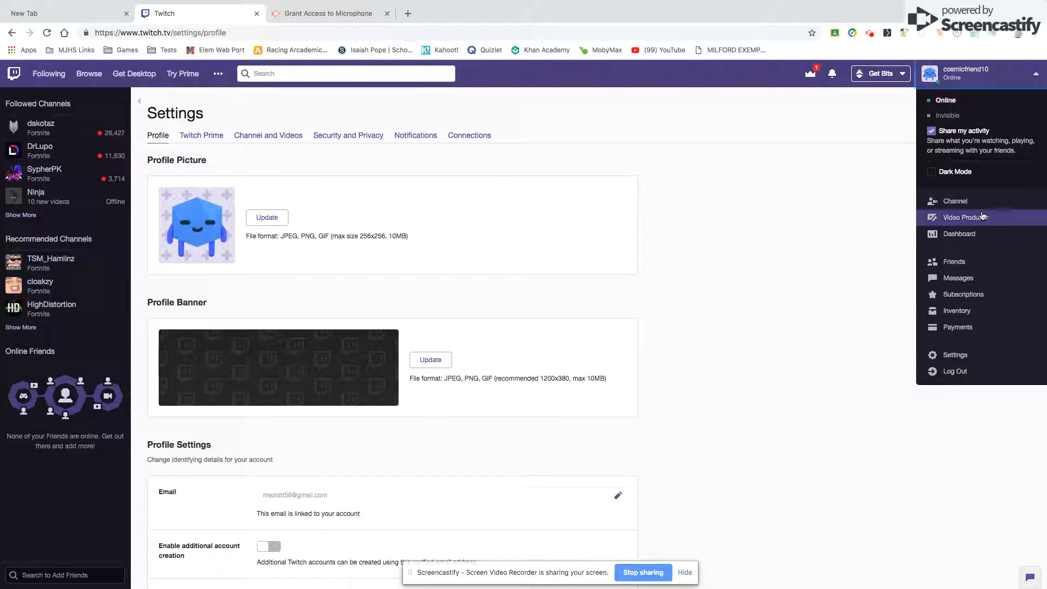
Step: In Video Producer, show the options for the Season 6 Review + Gameplay broadcast
{"action": "left_click", "coordinate": [963, 216]}
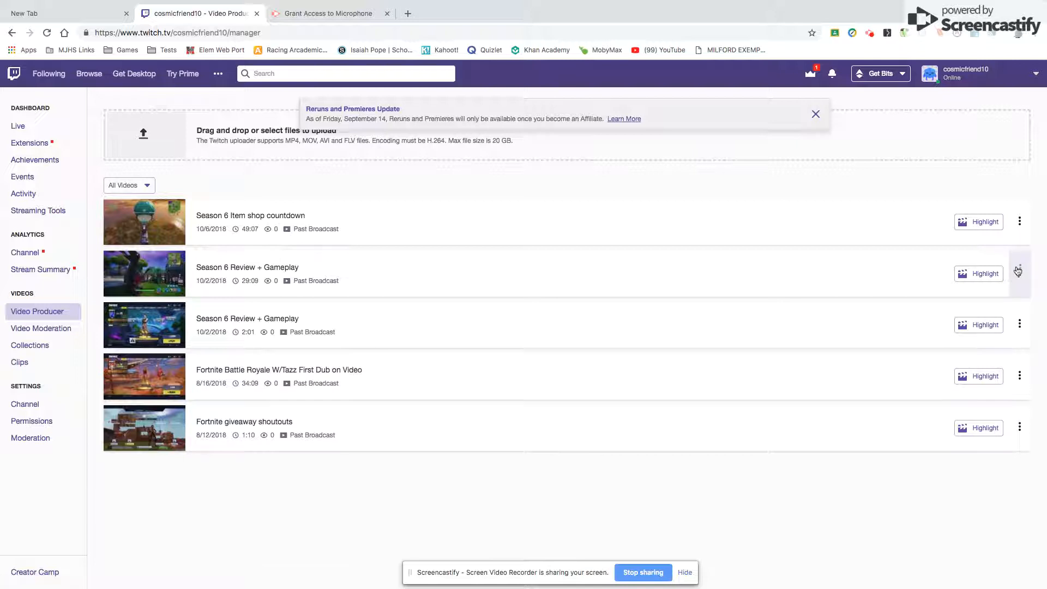
{"action": "left_click", "coordinate": [1018, 272]}
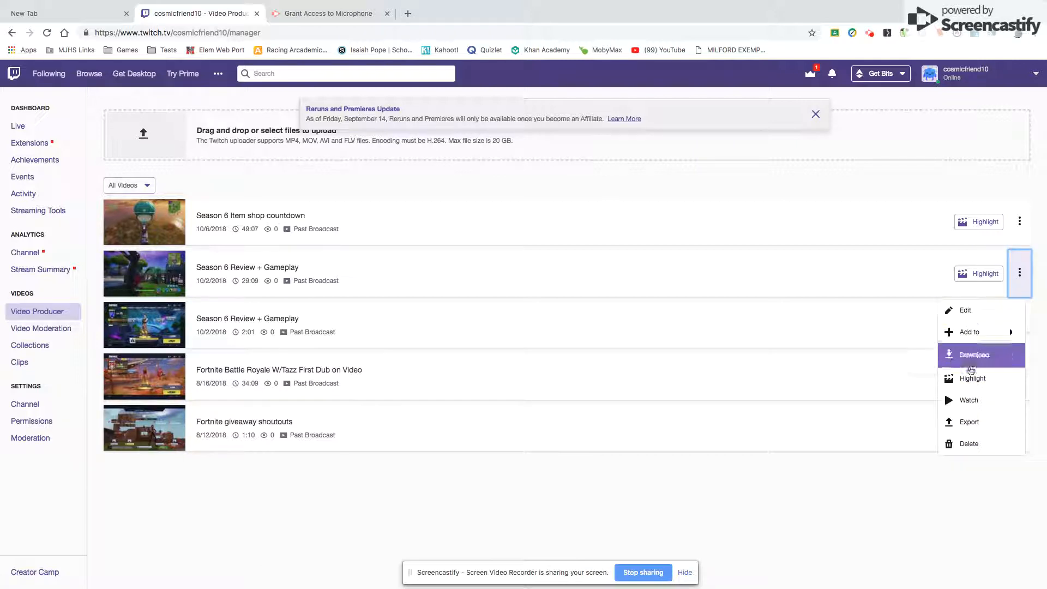
Step: Open Export to YouTube, toggle Visibility Public then Private, and close without exporting
{"action": "left_click", "coordinate": [974, 354]}
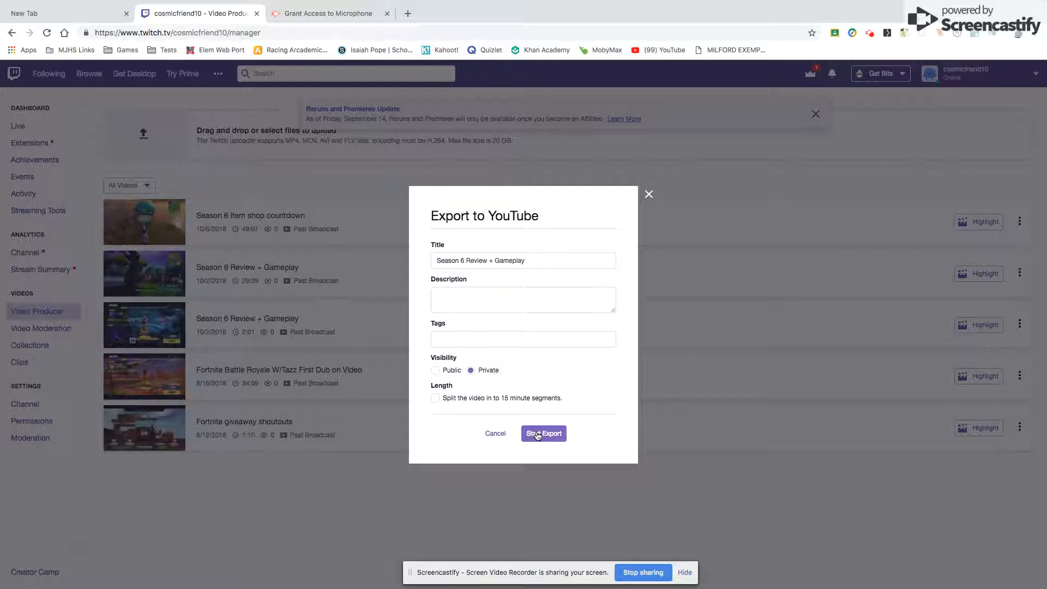
{"action": "mouse_move", "coordinate": [438, 378]}
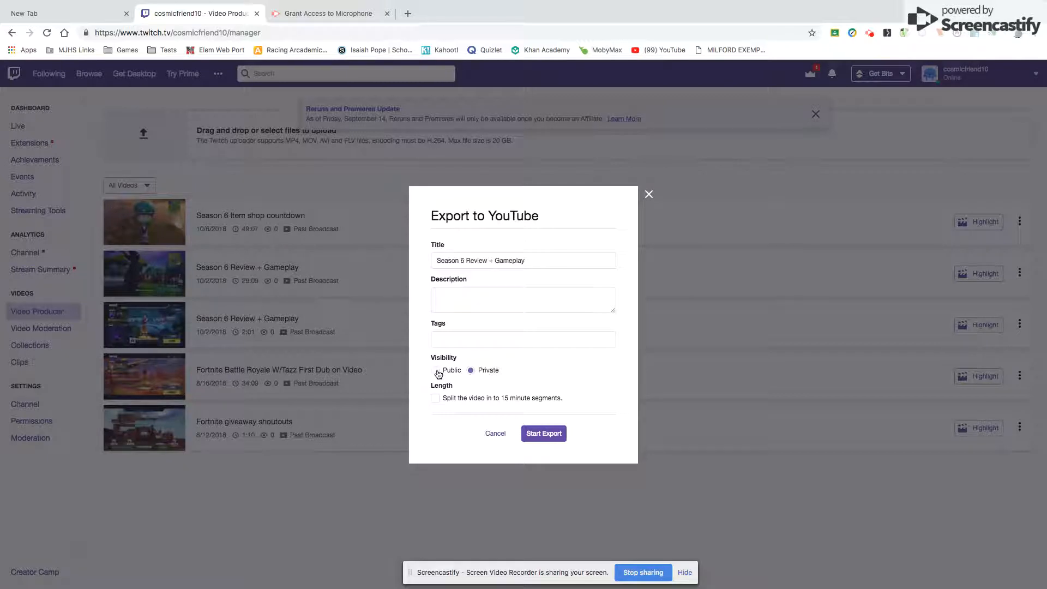
{"action": "left_click", "coordinate": [435, 370]}
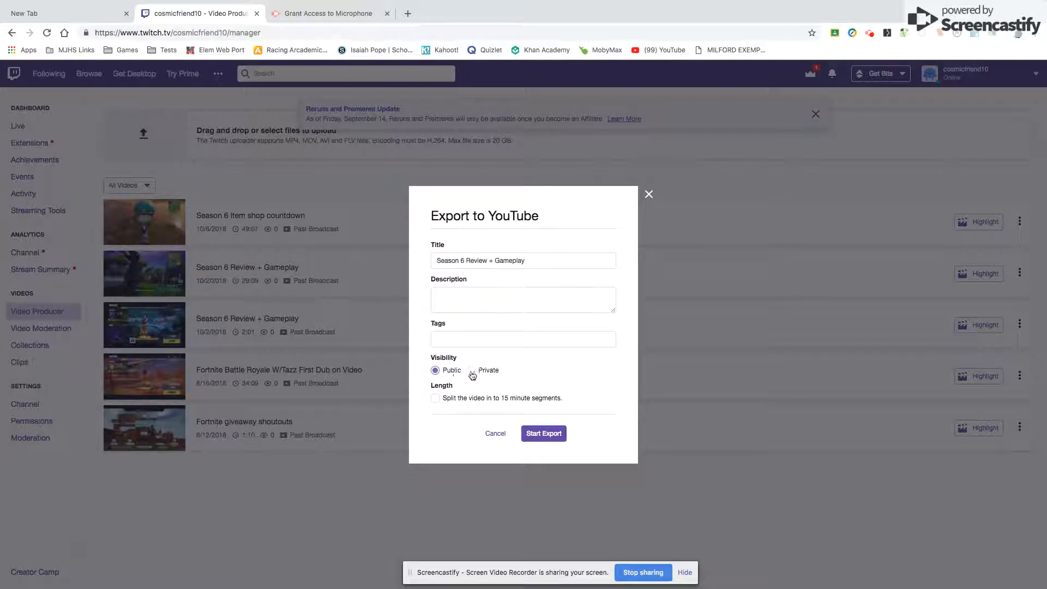
{"action": "left_click", "coordinate": [470, 370]}
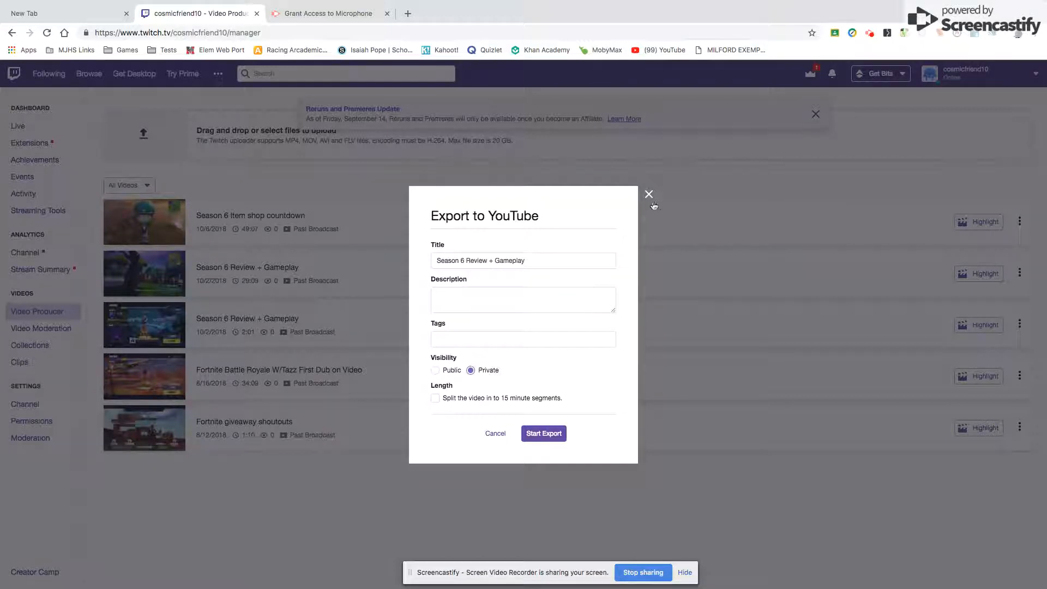
{"action": "left_click", "coordinate": [648, 194]}
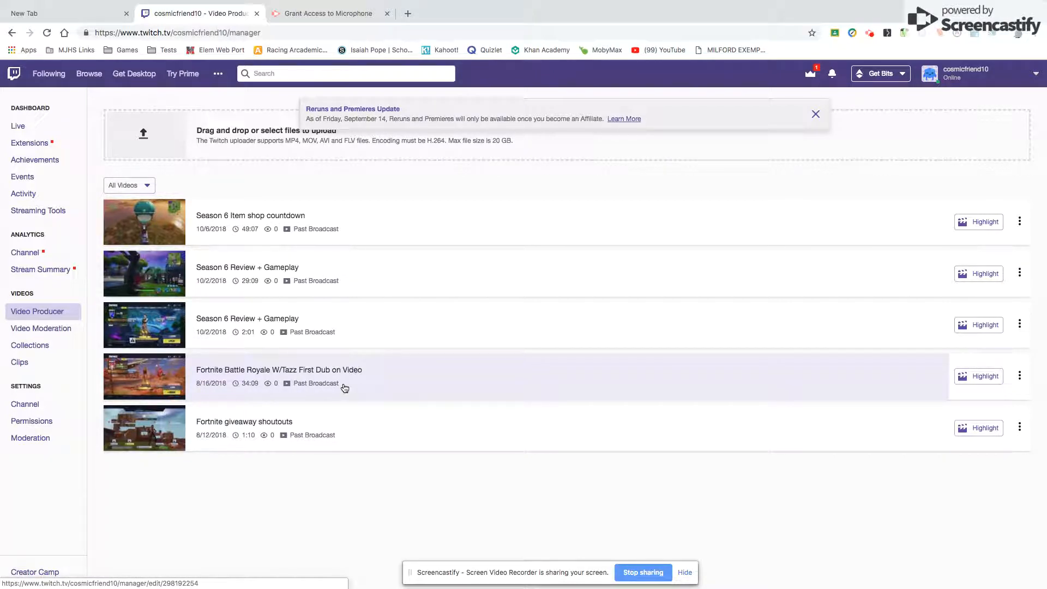
{"action": "mouse_move", "coordinate": [315, 382]}
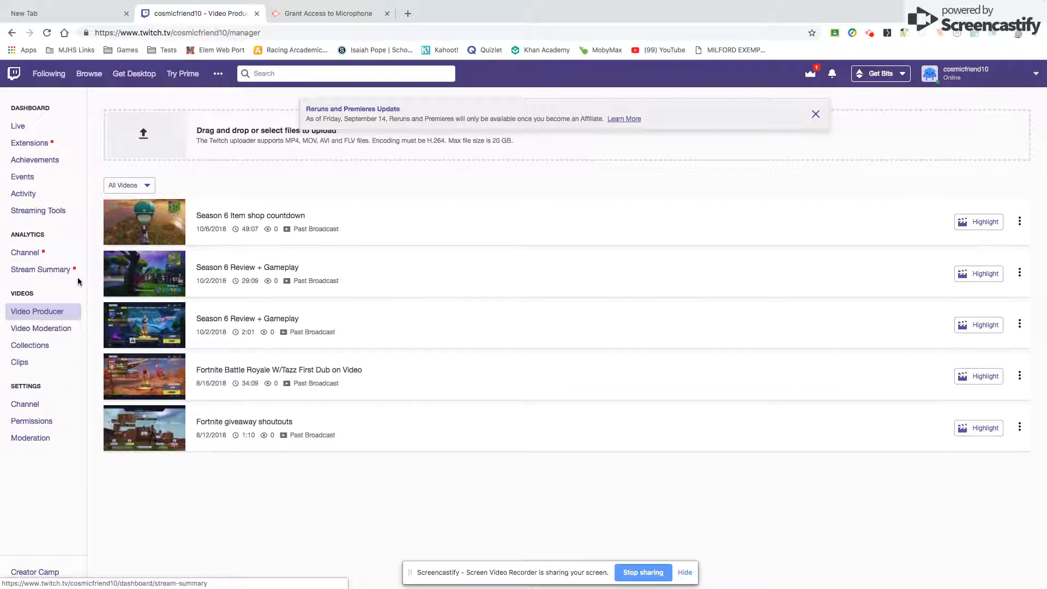
{"action": "mouse_move", "coordinate": [61, 301]}
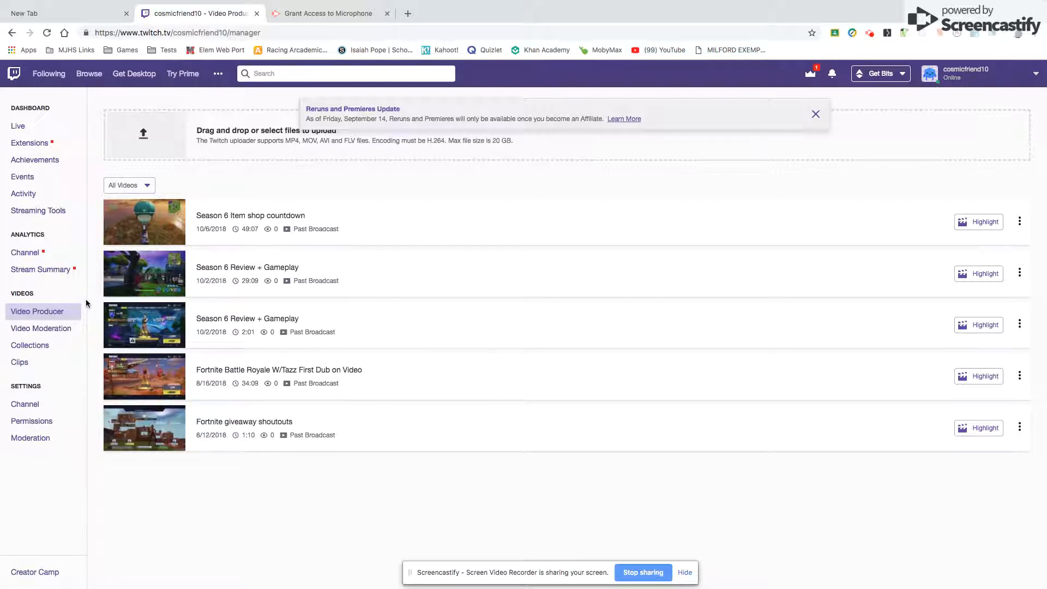
Step: Show the account dropdown menu from the top-right avatar on Video Producer
{"action": "left_click", "coordinate": [964, 74]}
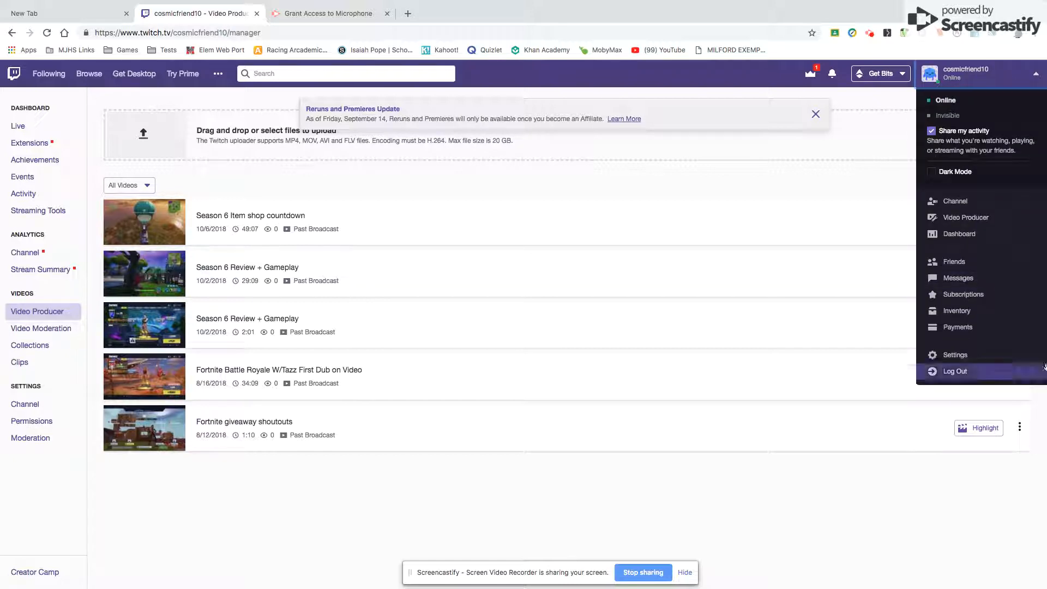
{"action": "mouse_move", "coordinate": [954, 355]}
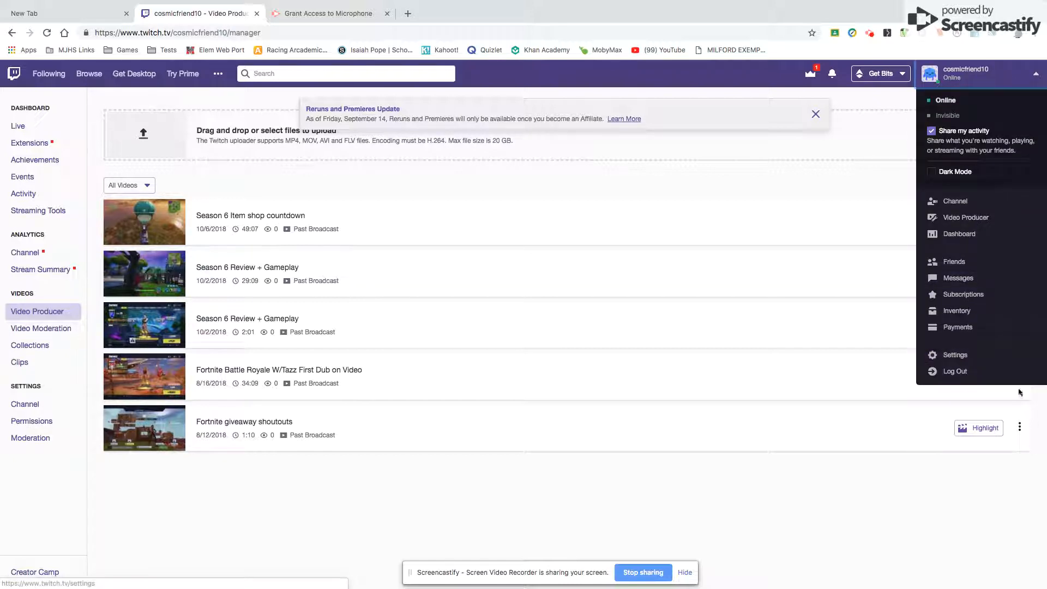